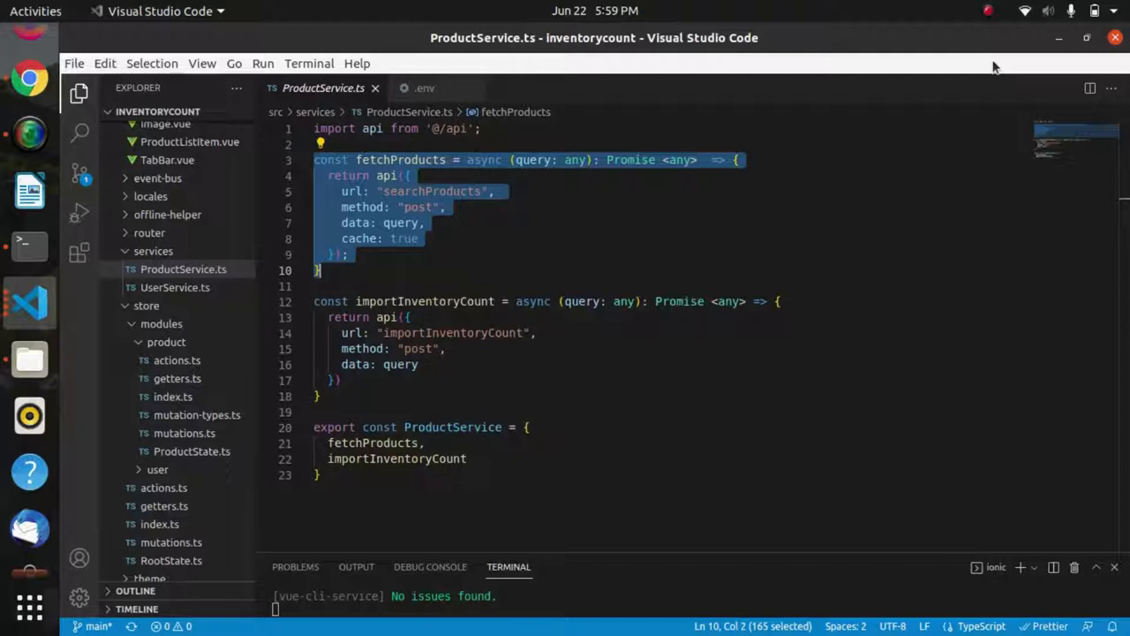
pyautogui.moveTo(513, 213)
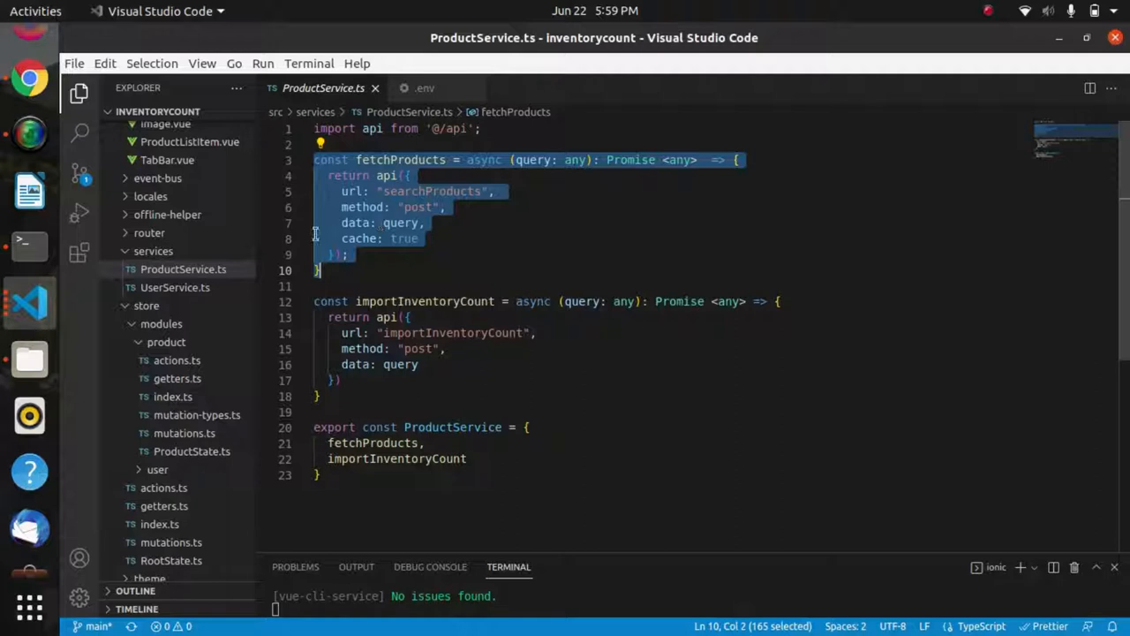
pyautogui.moveTo(183, 269)
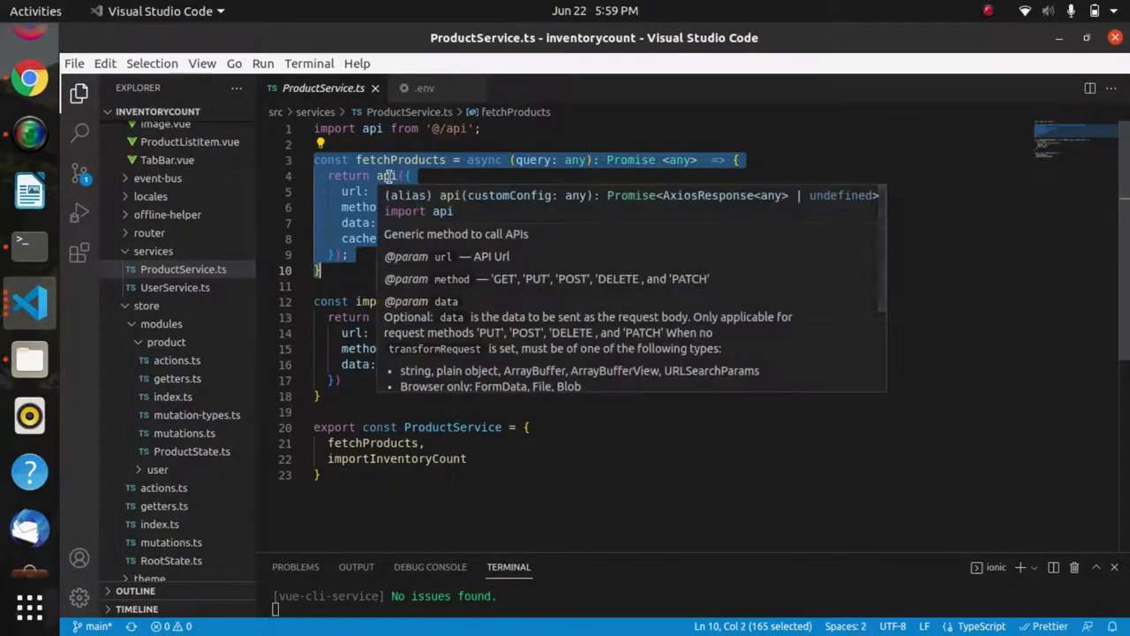
# Open the product store's actions.ts to review findProduct calling ProductService.fetchProducts with sku filters
pyautogui.press('Escape')
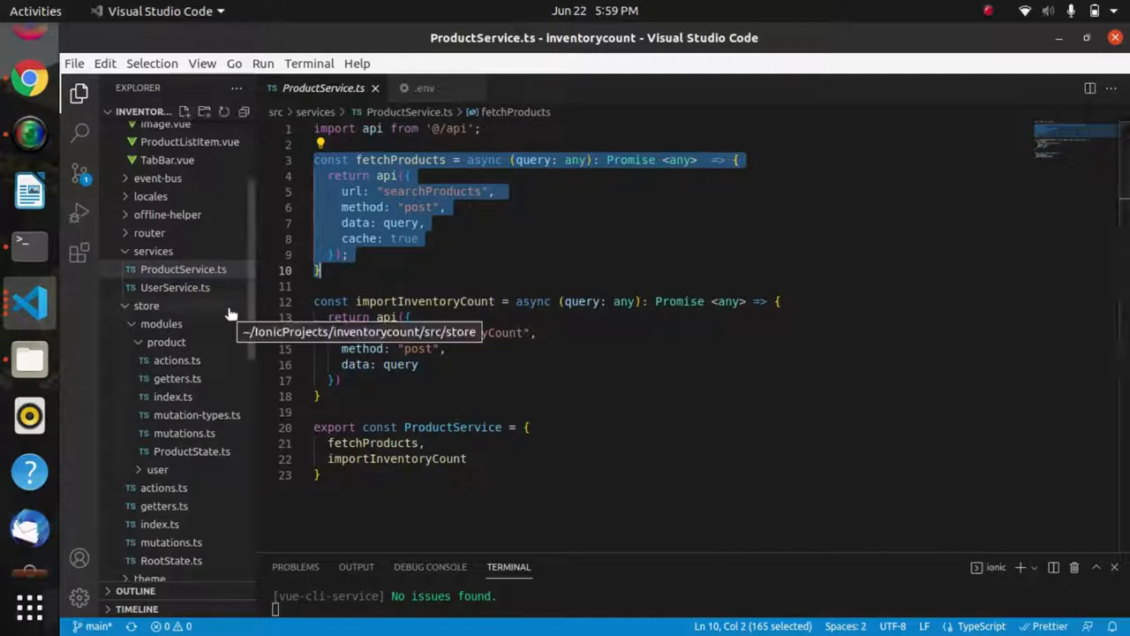
pyautogui.moveTo(222, 335)
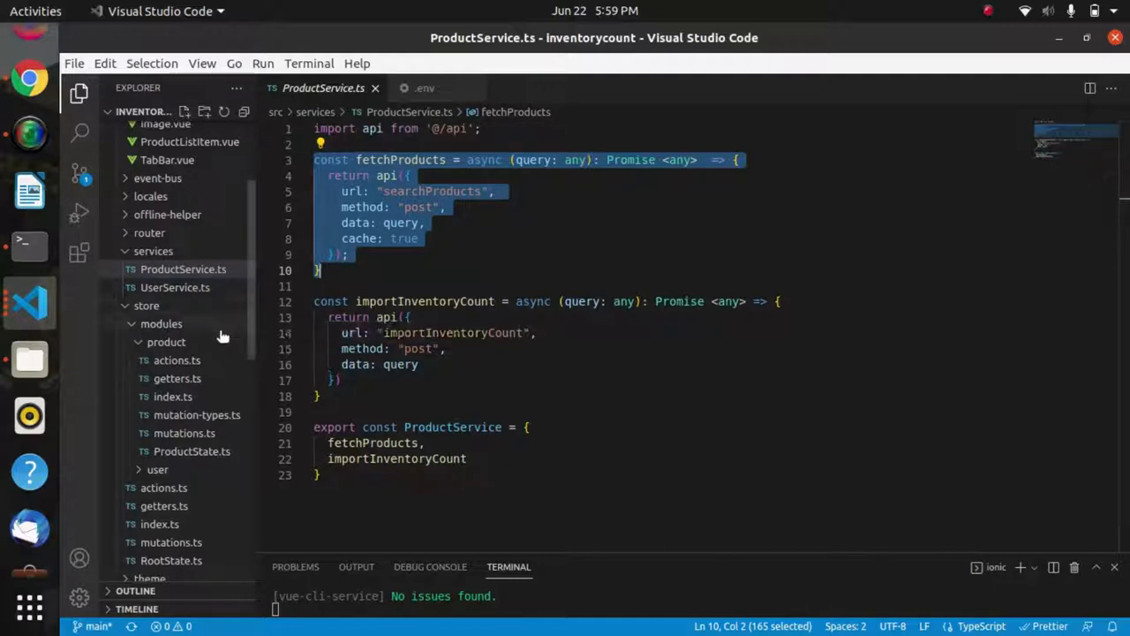
pyautogui.click(176, 359)
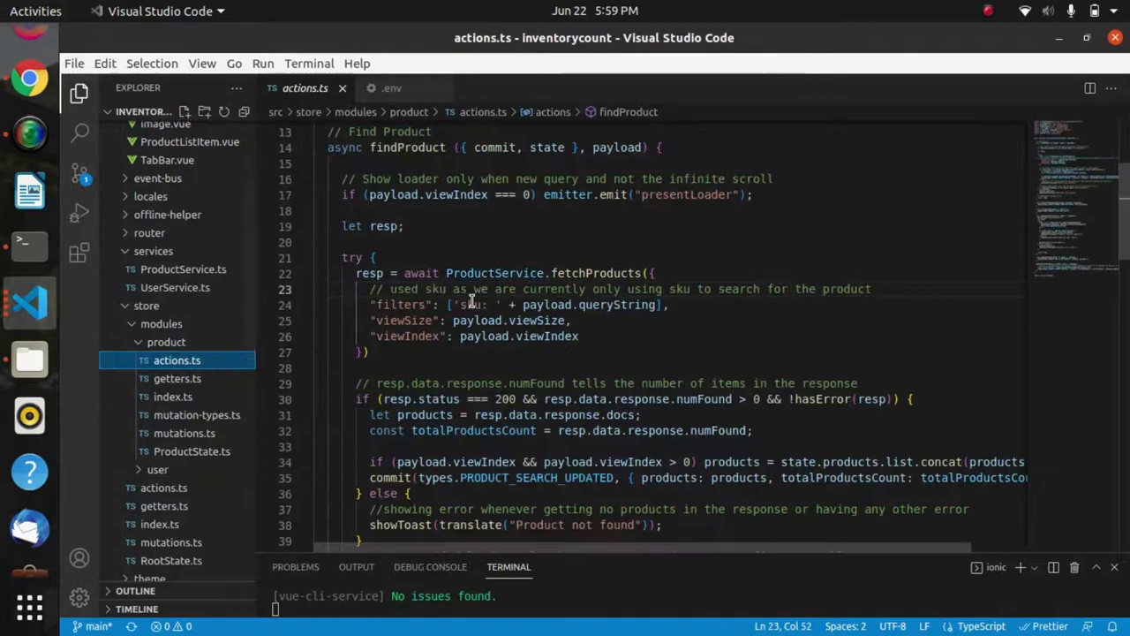
pyautogui.moveTo(484, 241)
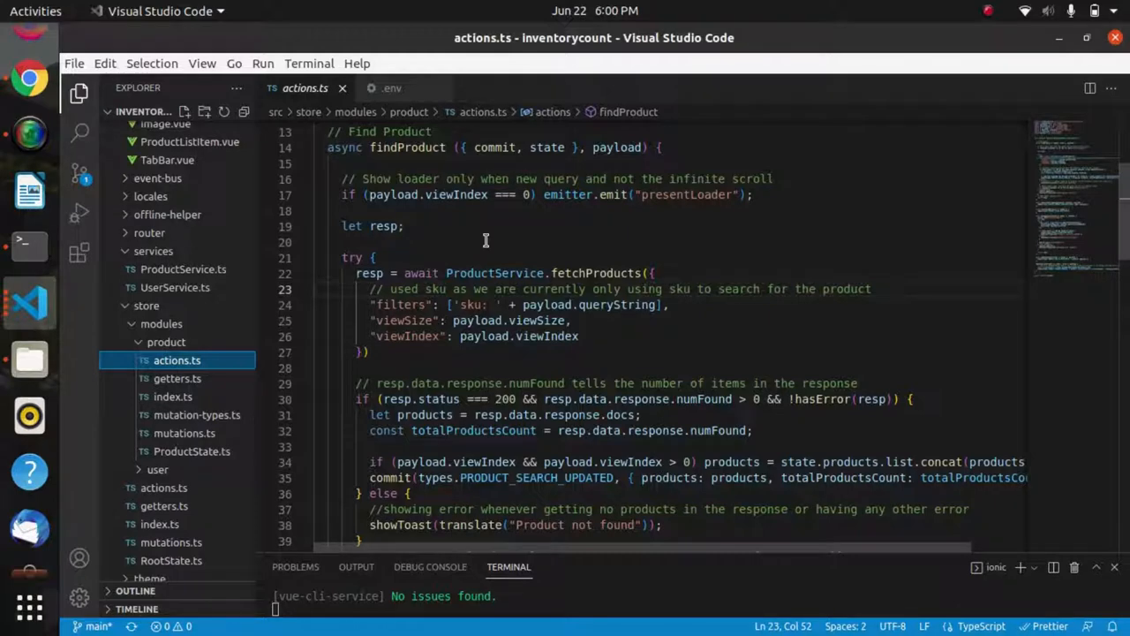
pyautogui.moveTo(347, 271)
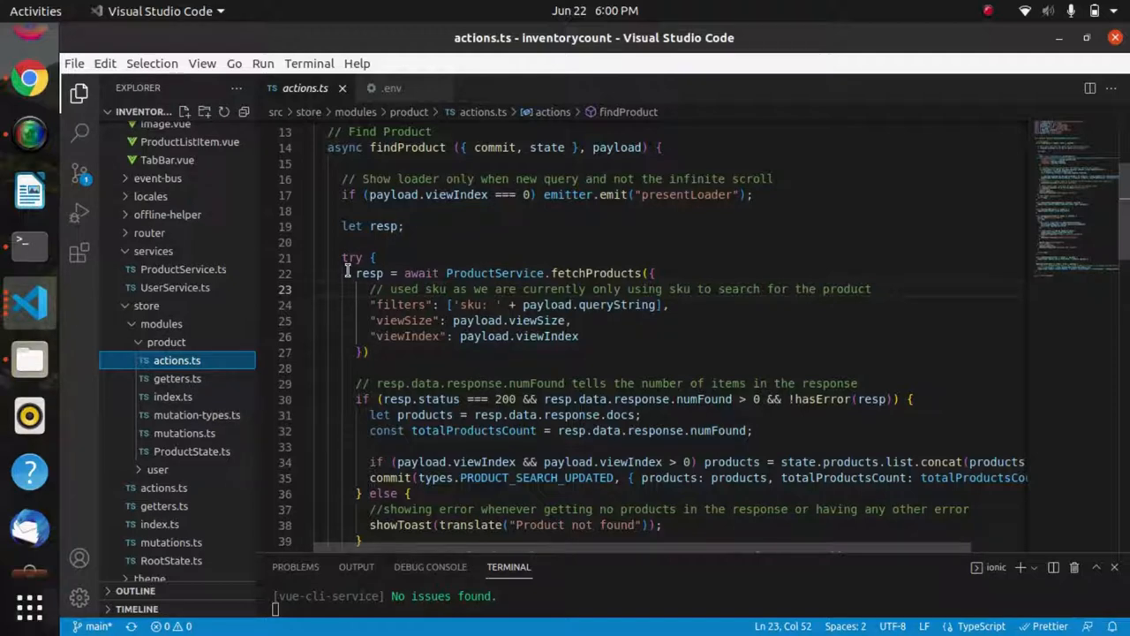
# Search for a product in Chrome's Cycle Count search bar and watch the Network panel
pyautogui.click(29, 79)
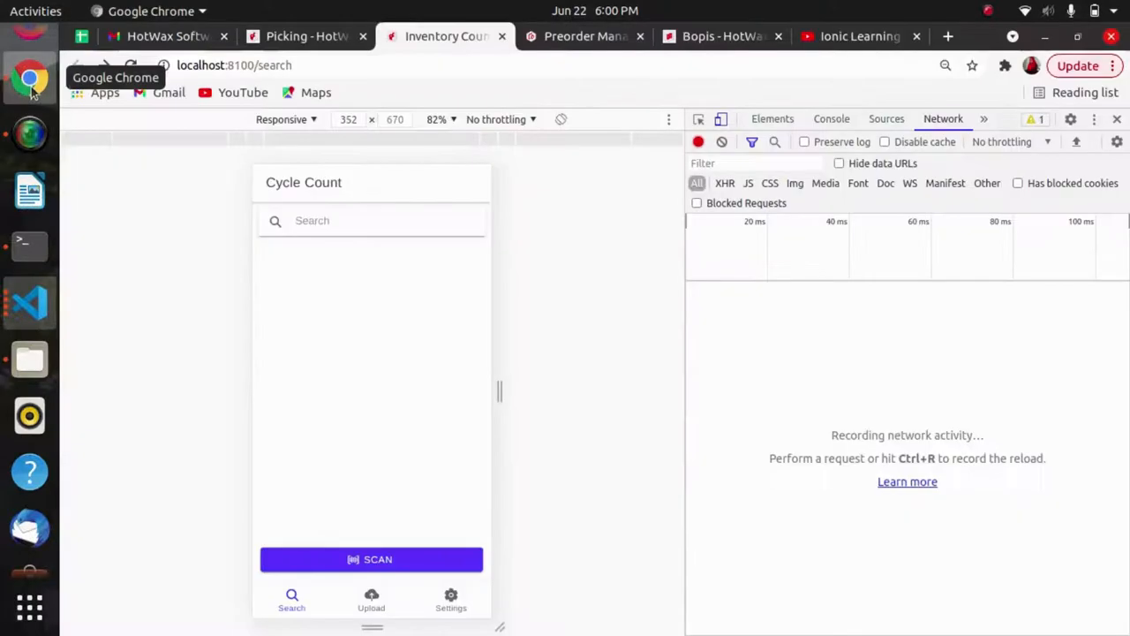
pyautogui.click(370, 221)
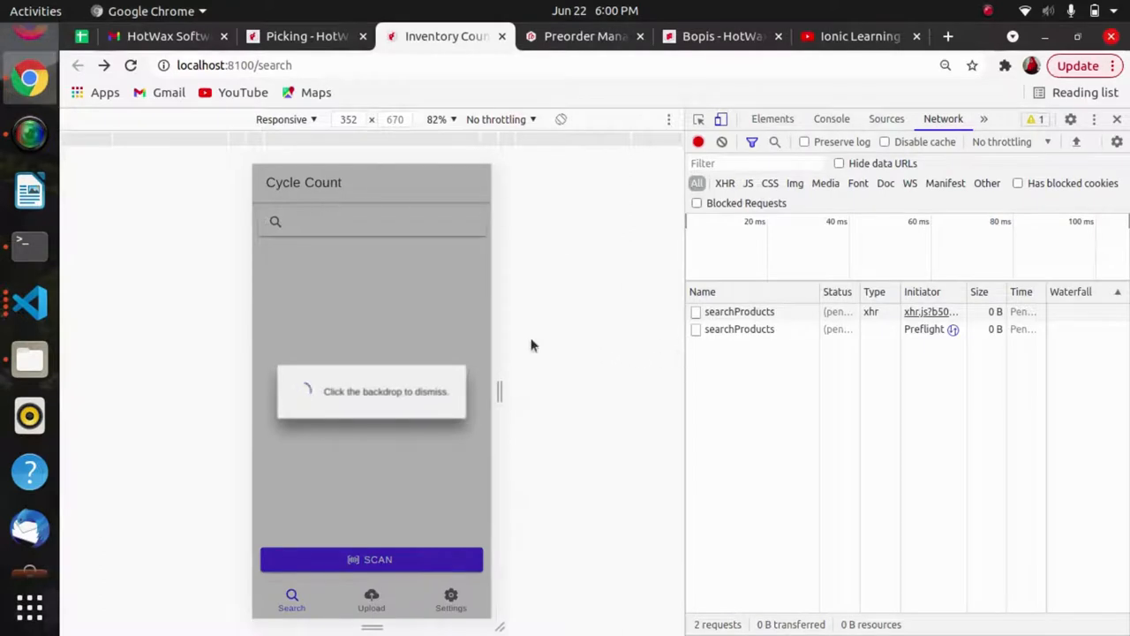
pyautogui.moveTo(162, 341)
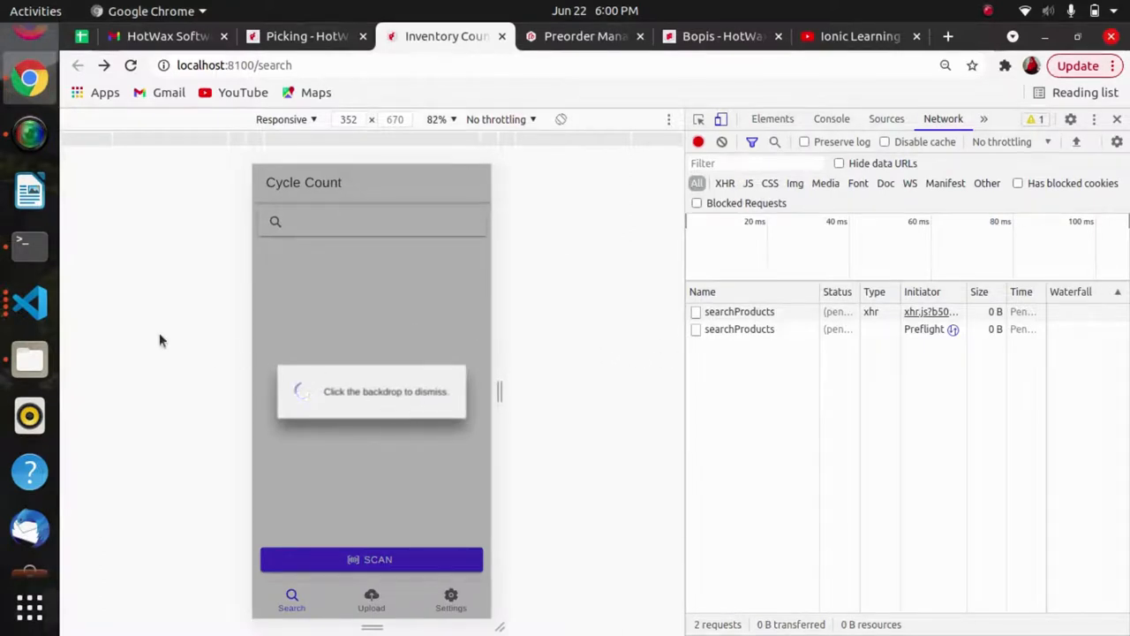
pyautogui.click(29, 303)
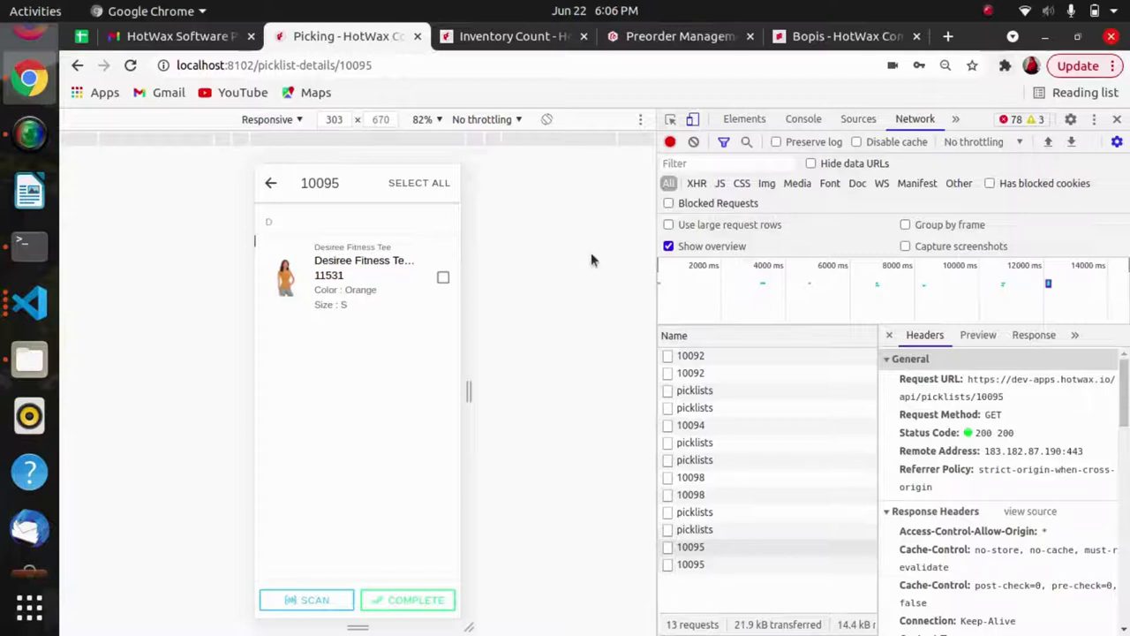
# Tap SCAN on picklist 10095 in the Picking app with DevTools Network open
pyautogui.click(307, 600)
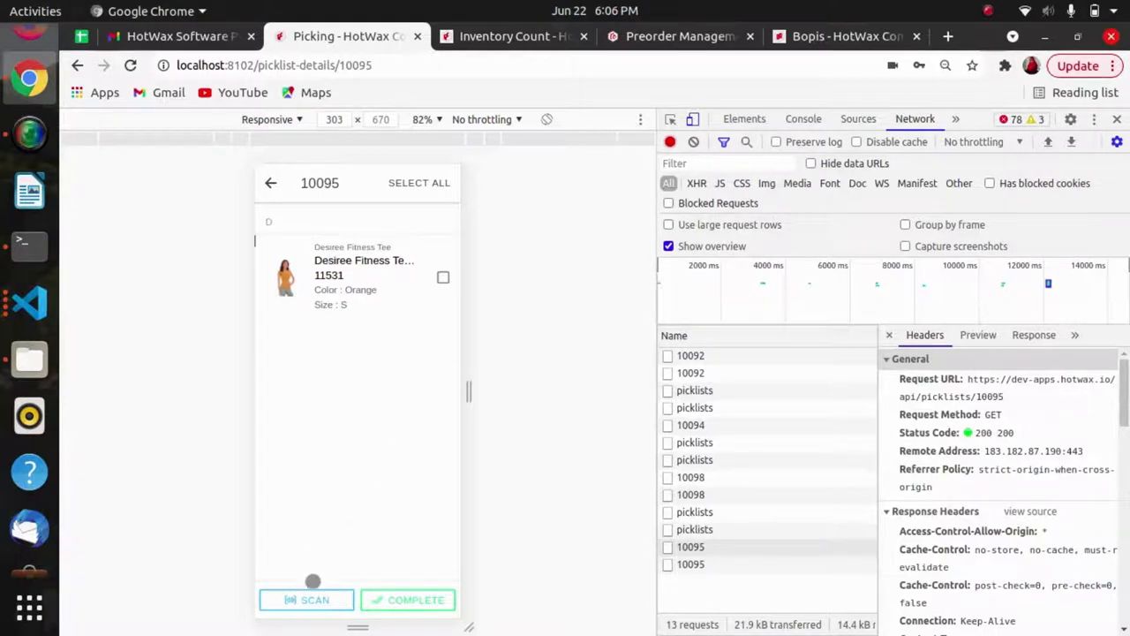
pyautogui.click(306, 599)
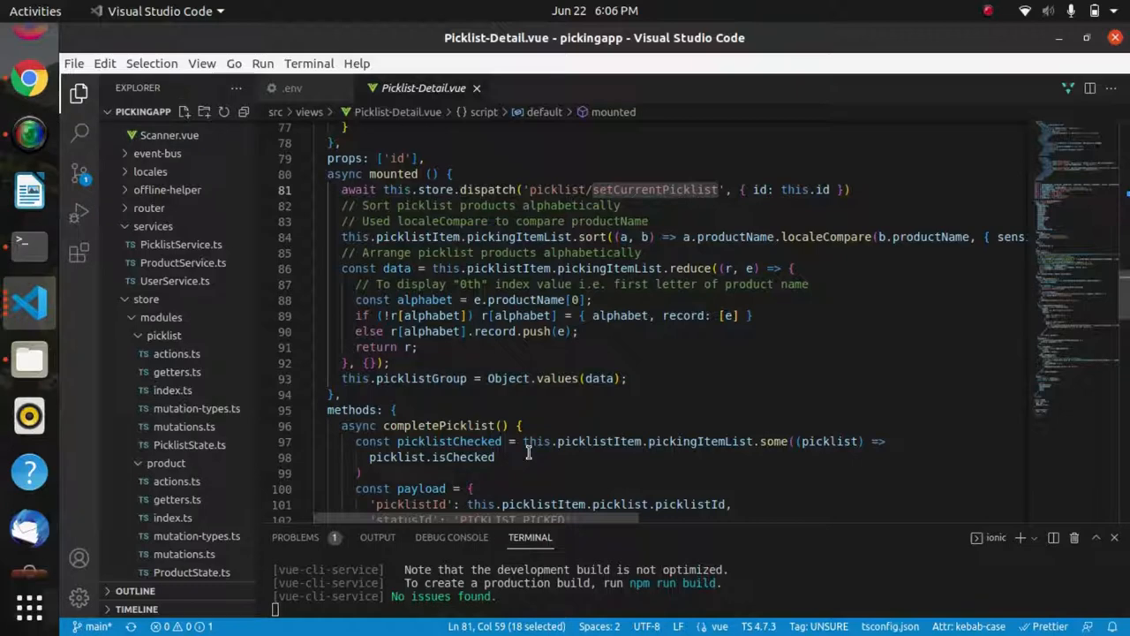
pyautogui.moveTo(748, 414)
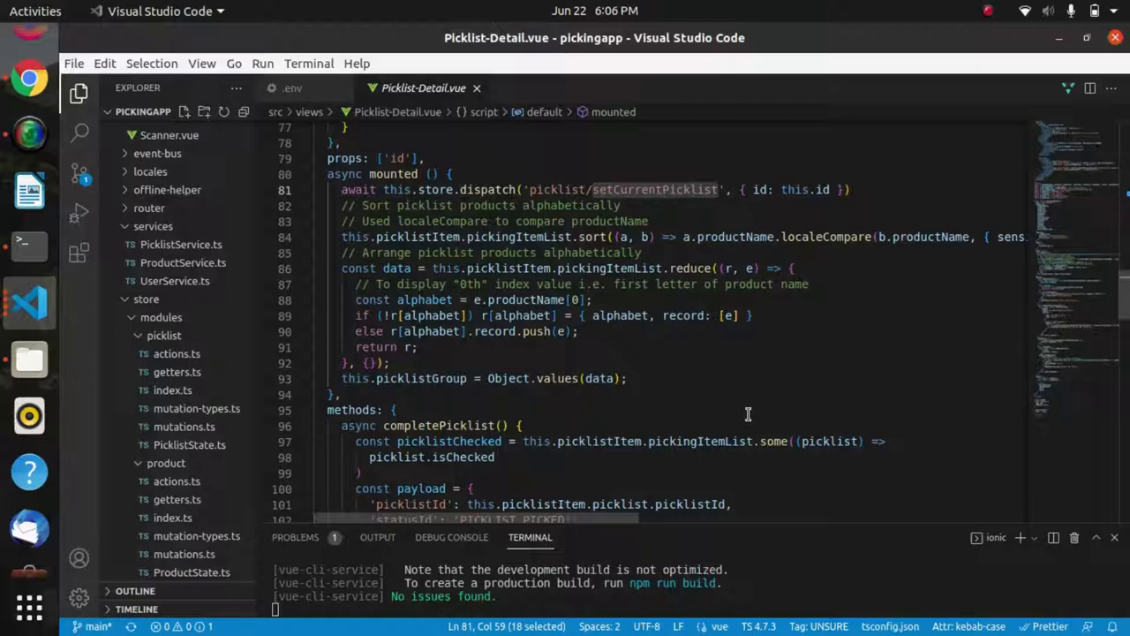
pyautogui.moveTo(618, 253)
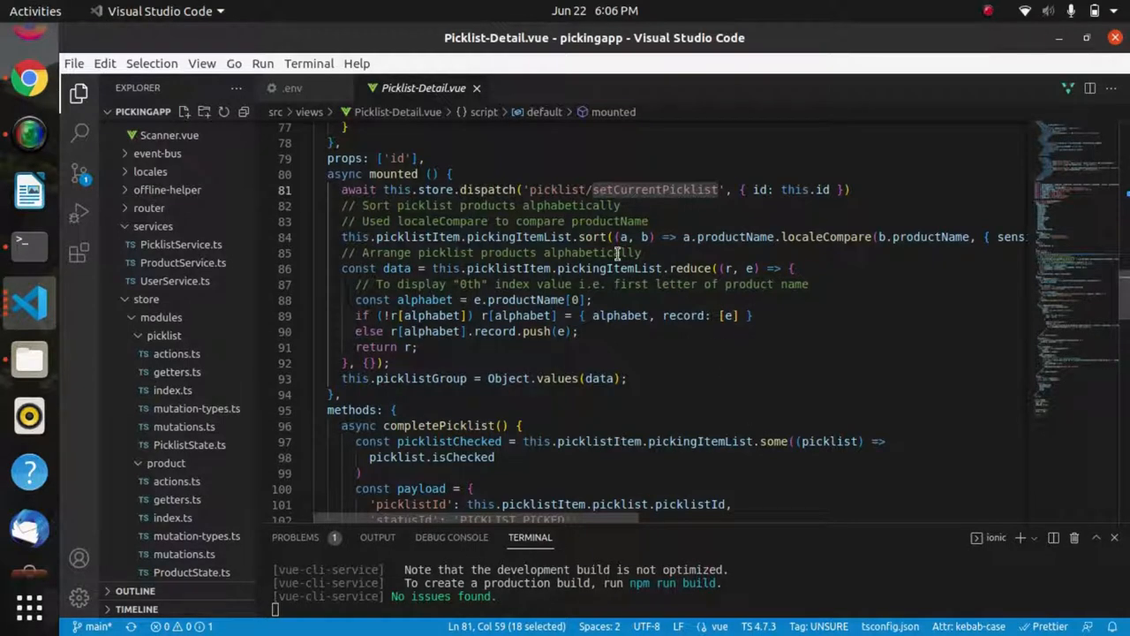
# Scroll up in Picklist-Detail.vue to see data() initializing picklistGroup above mounted()
pyautogui.scroll(3)
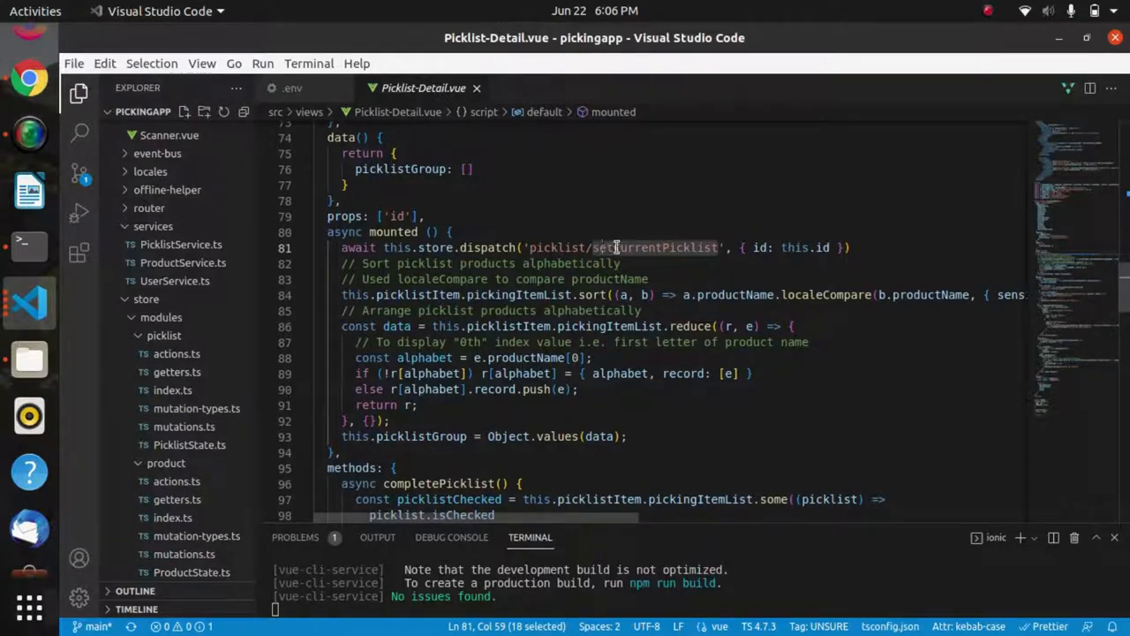
pyautogui.scroll(3)
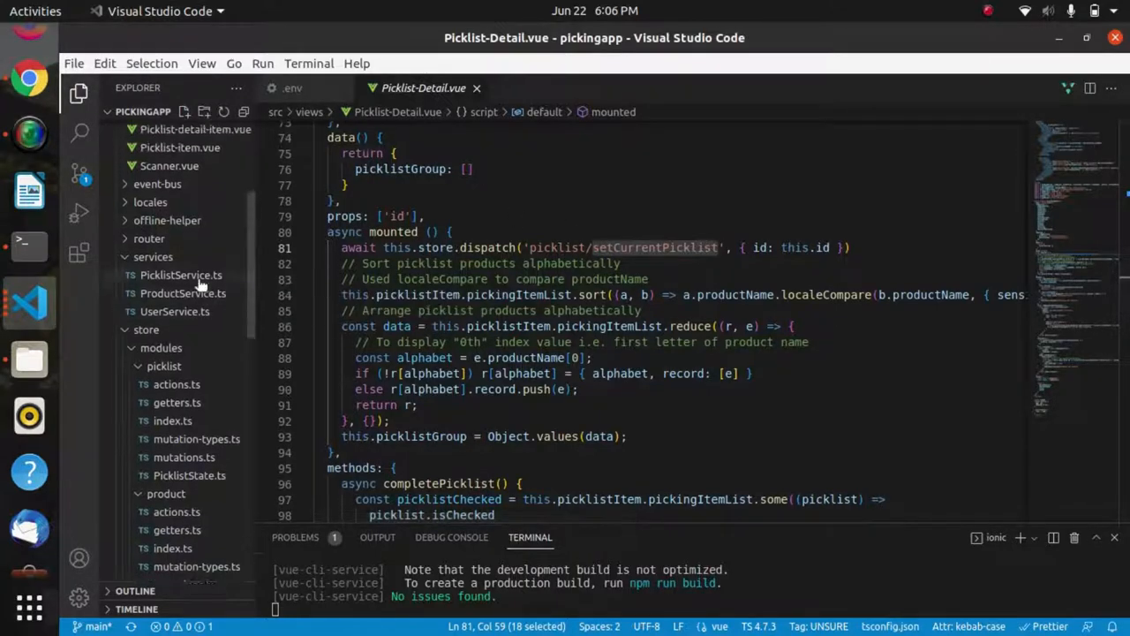
pyautogui.click(181, 274)
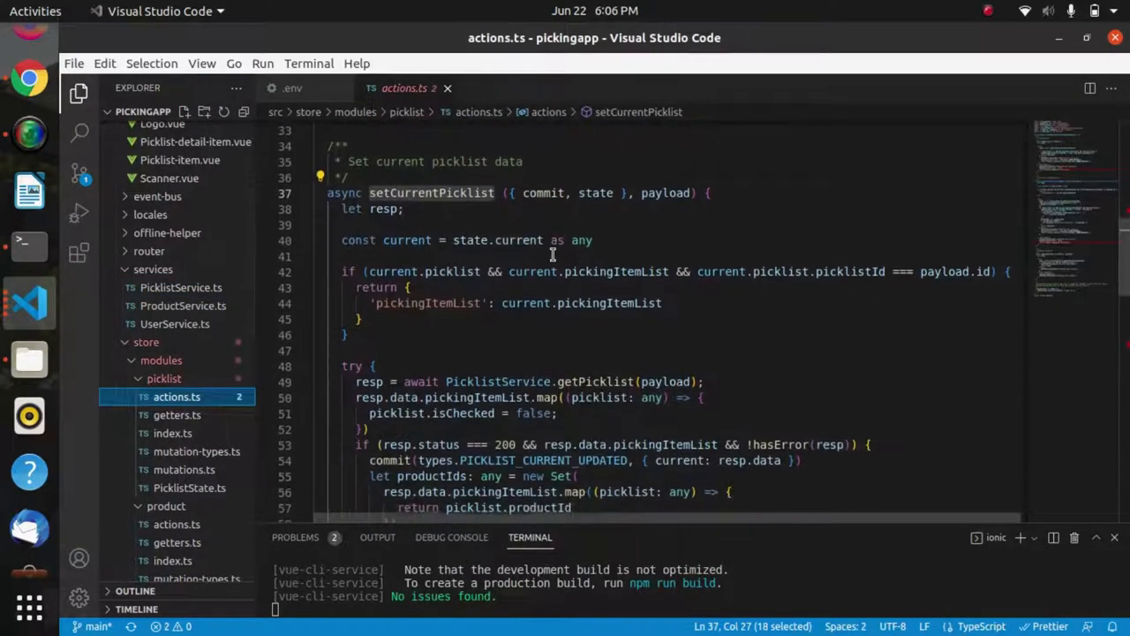
pyautogui.scroll(-3)
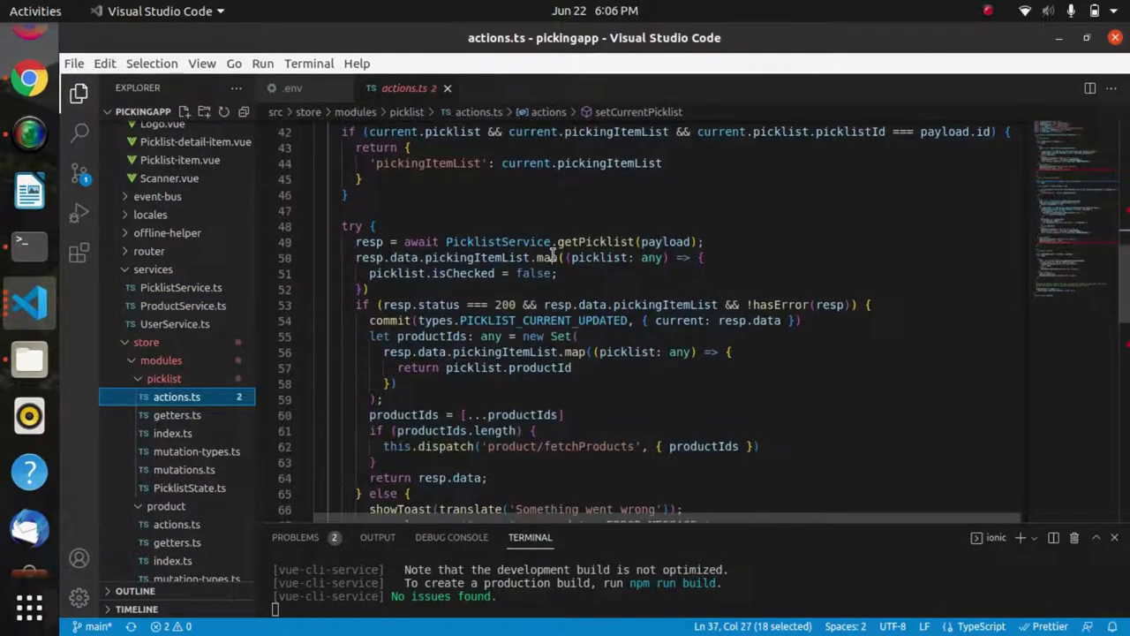
pyautogui.scroll(-3)
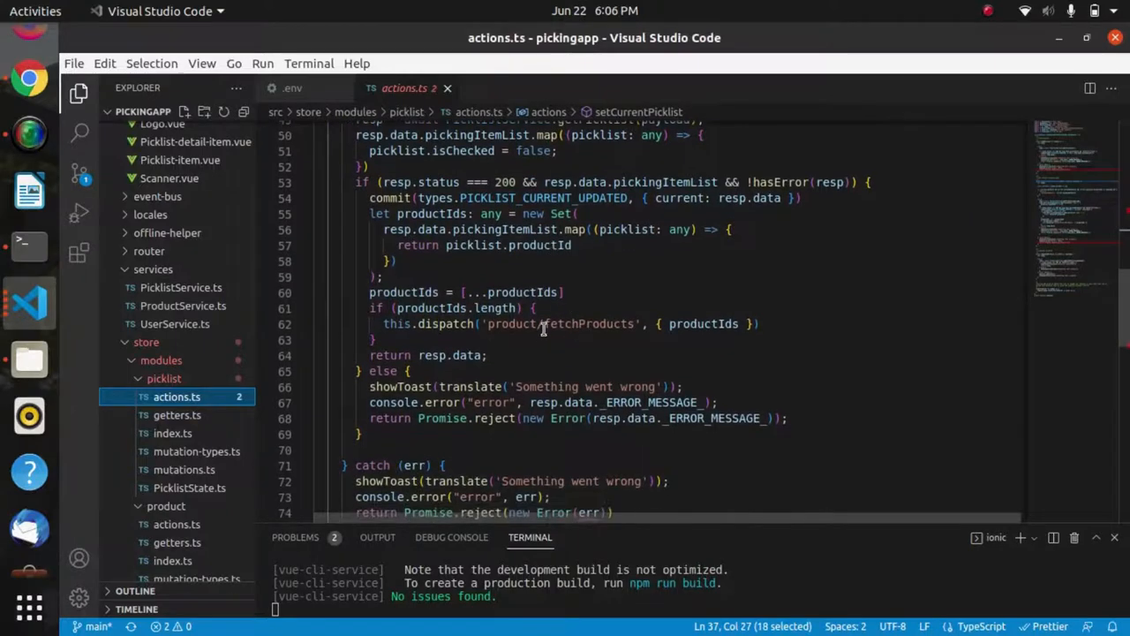
pyautogui.doubleClick(587, 323)
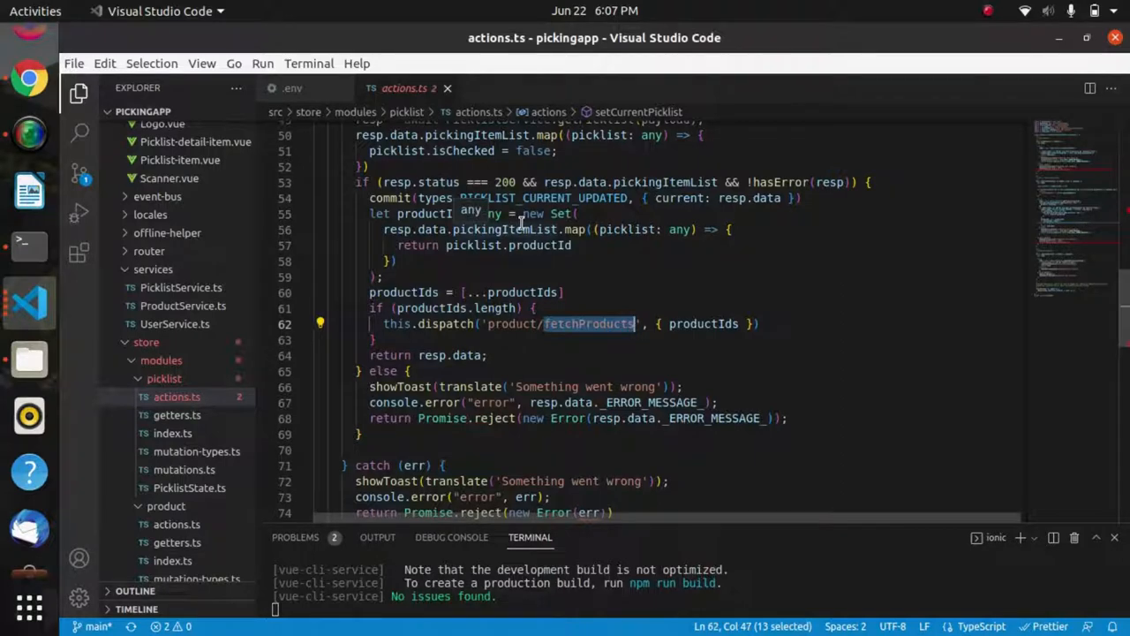
pyautogui.moveTo(282, 97)
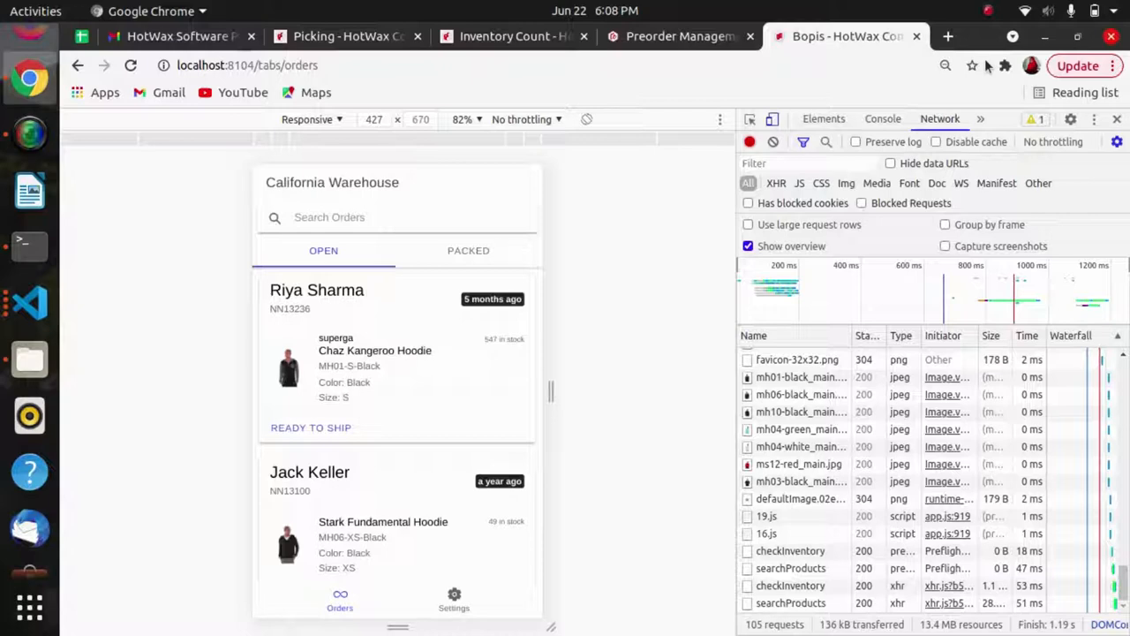
pyautogui.moveTo(444, 201)
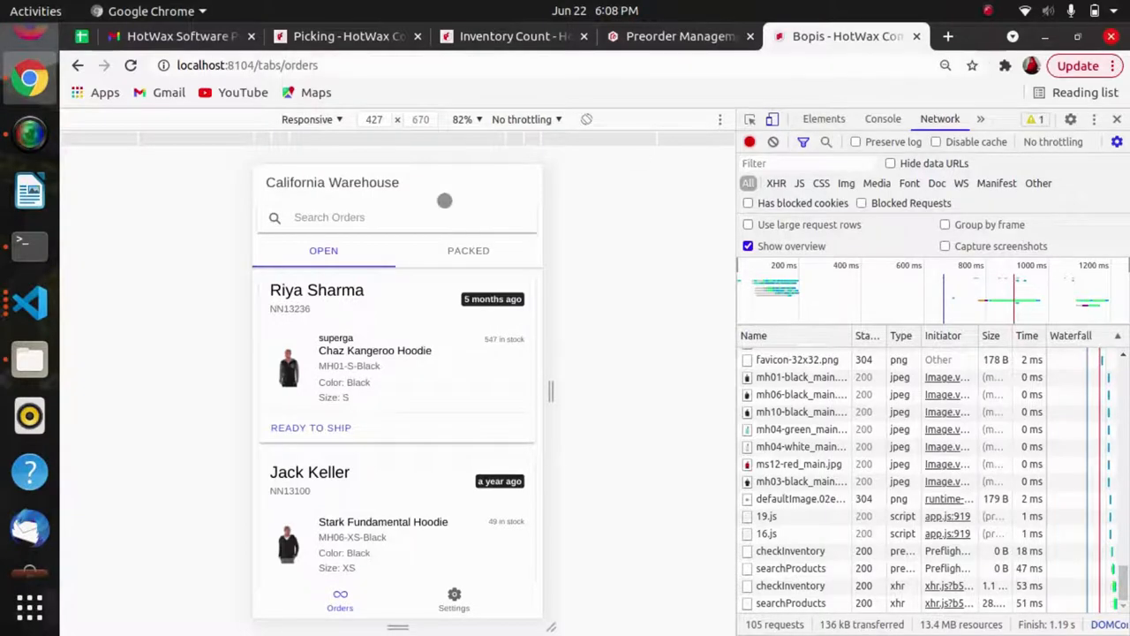
pyautogui.moveTo(494, 524)
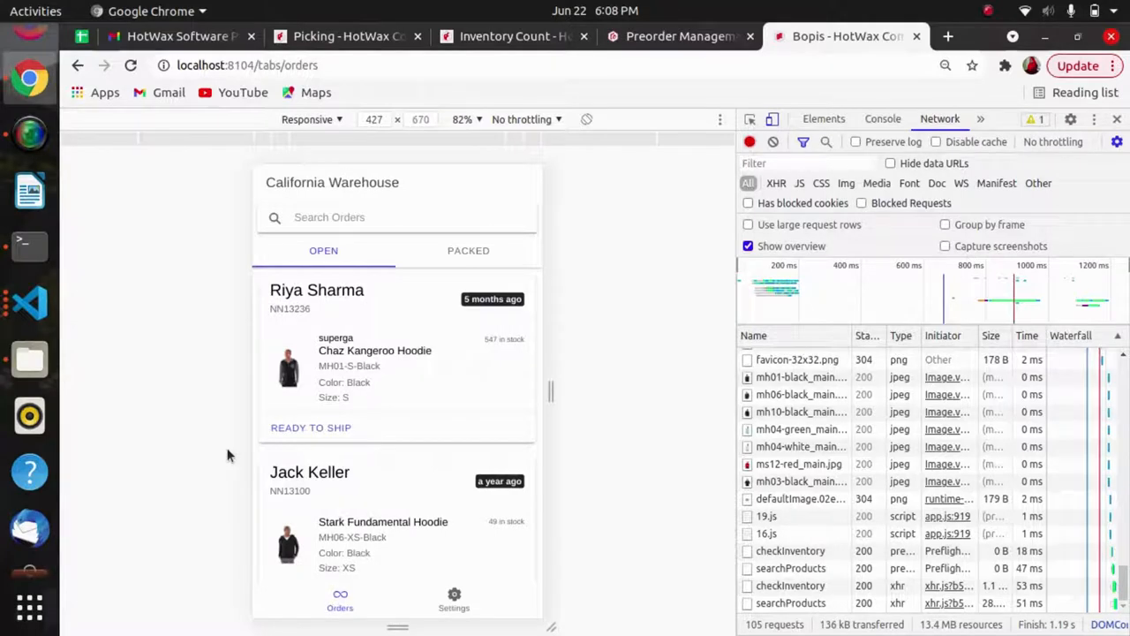
pyautogui.moveTo(29, 302)
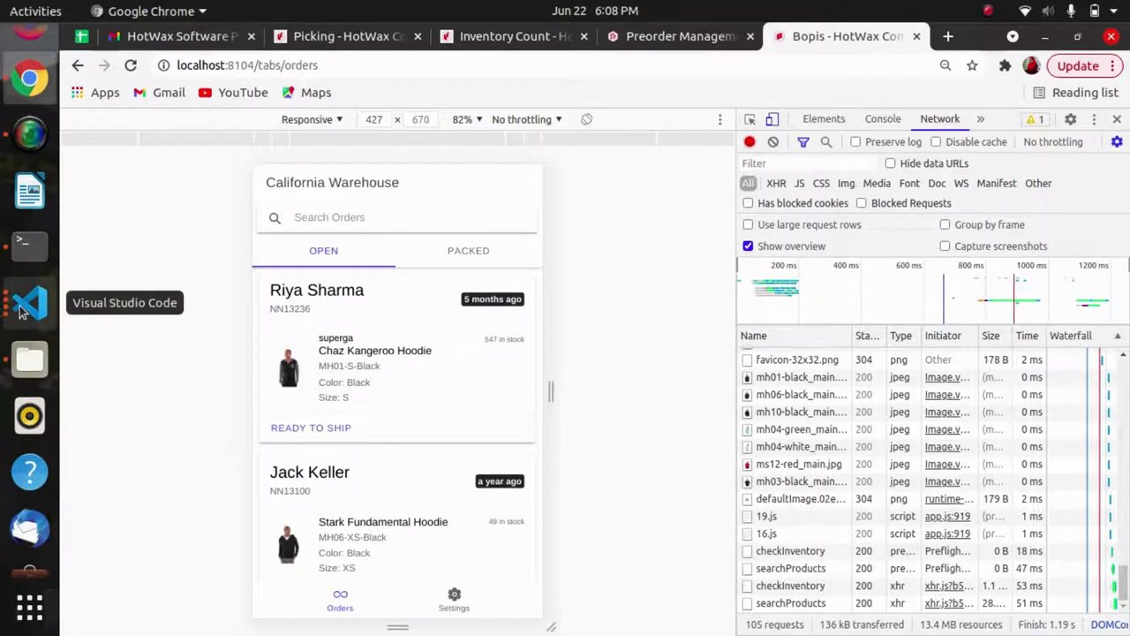
# Return to getProductInformation in VS Code and show the bopis project file tree
pyautogui.click(30, 303)
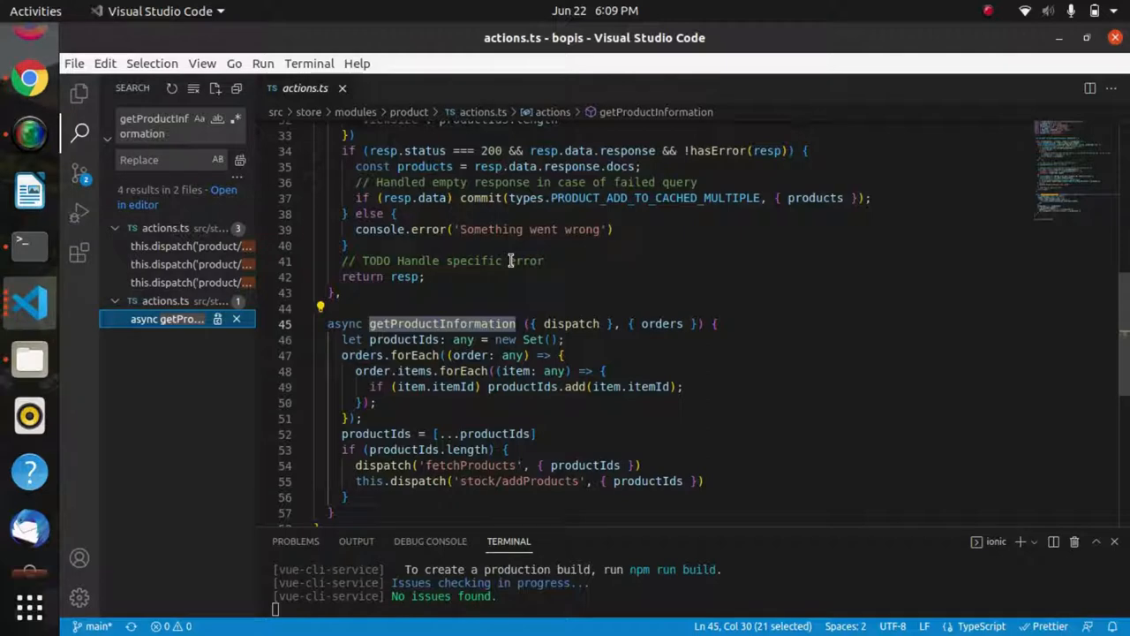
pyautogui.click(80, 93)
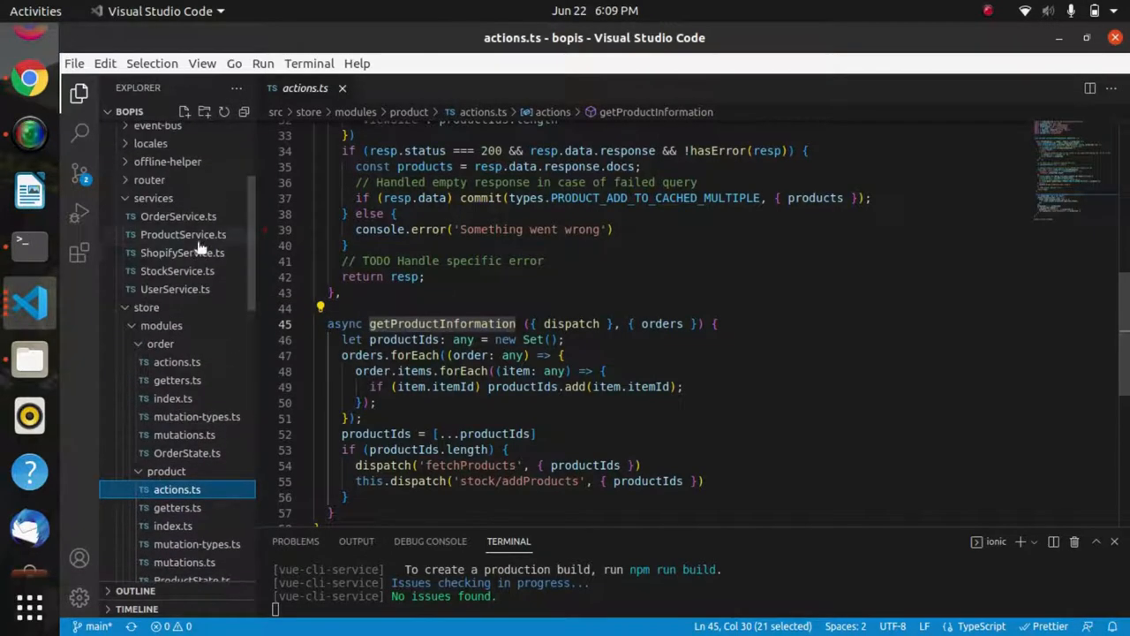
# Open store/modules/order/actions.ts and scroll to getOpenOrders dispatching product/getProductInformation
pyautogui.click(176, 361)
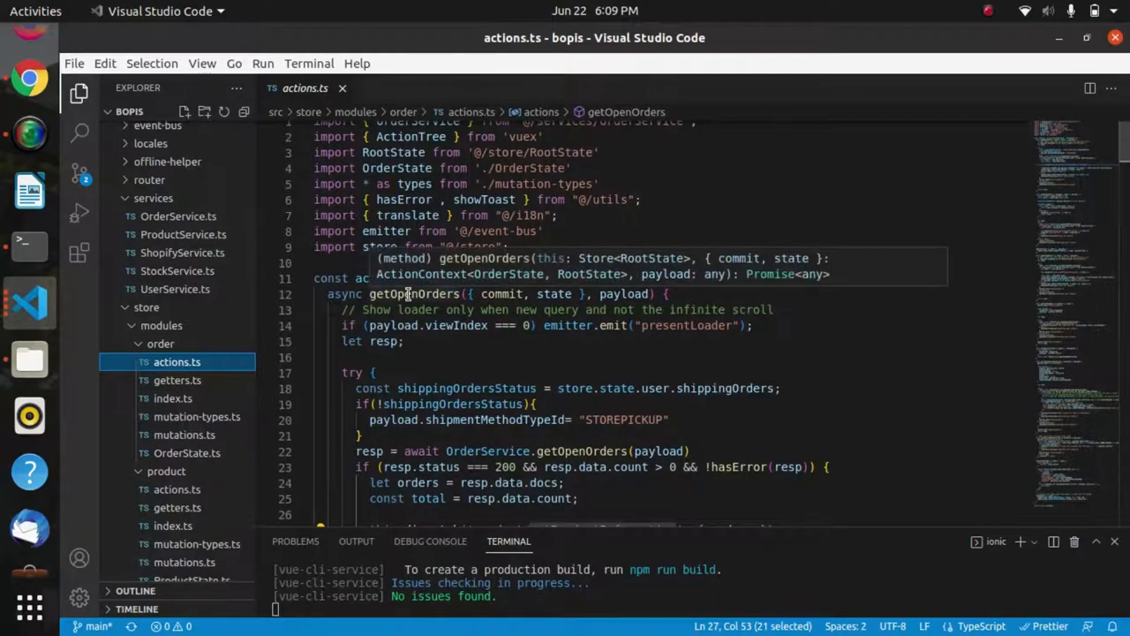
pyautogui.scroll(-3)
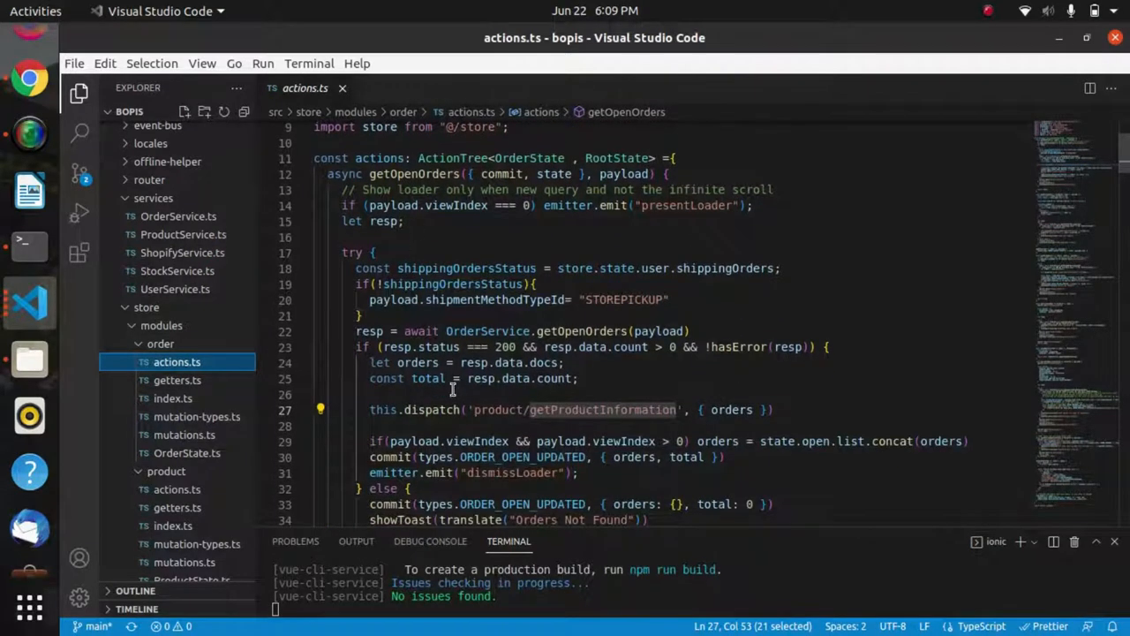
pyautogui.moveTo(649, 416)
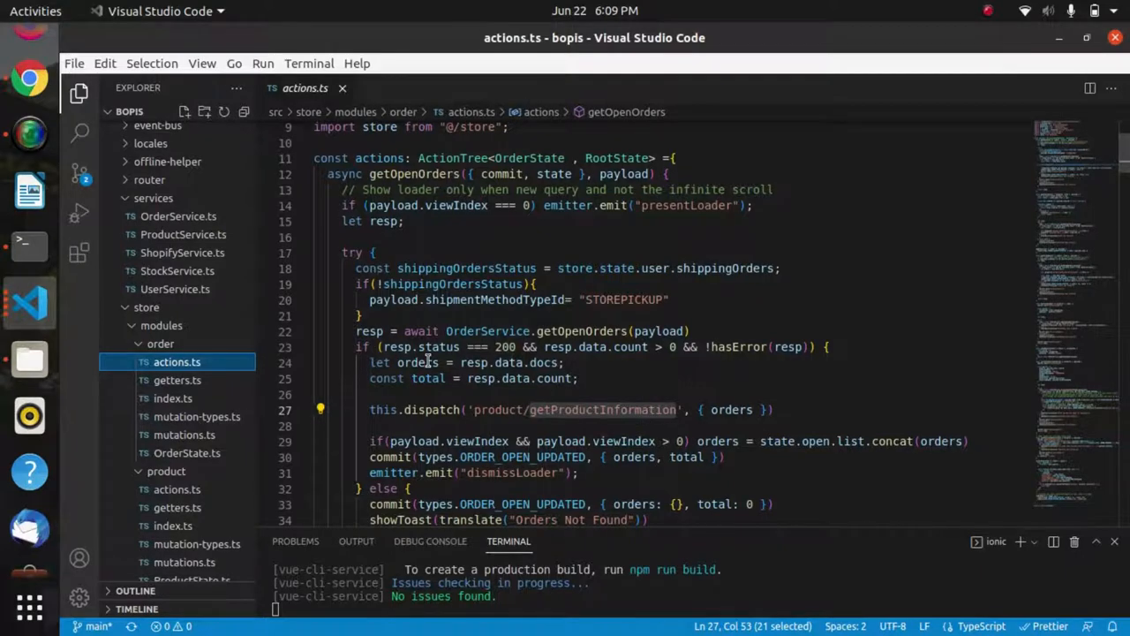
pyautogui.scroll(-3)
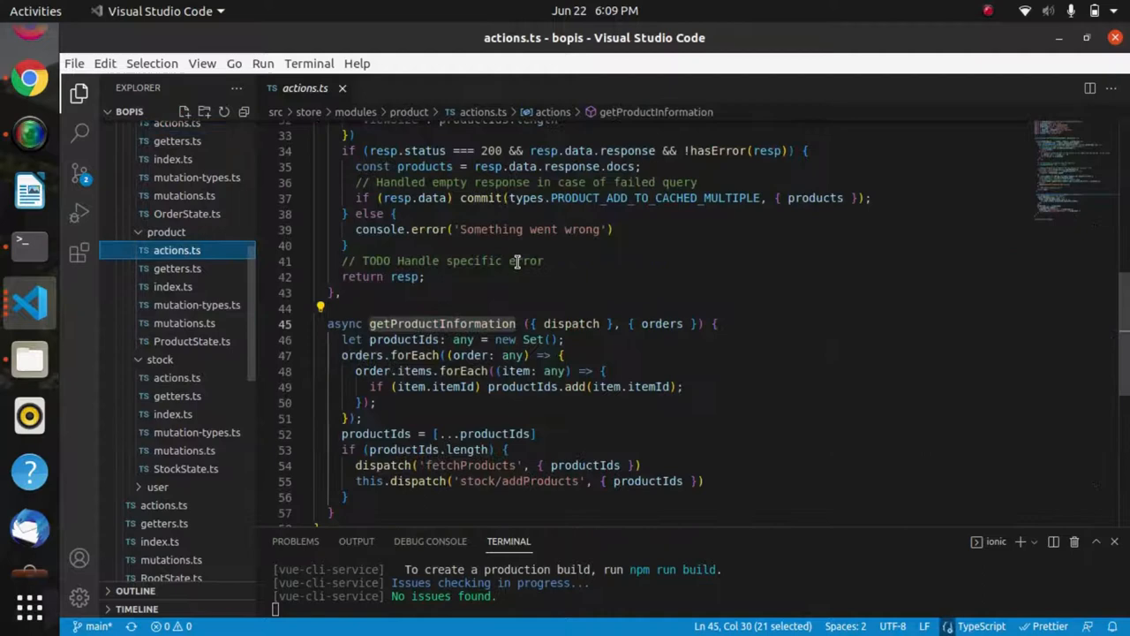
# Scroll through getProductInformation dispatching fetchProducts and stock addProducts
pyautogui.scroll(-3)
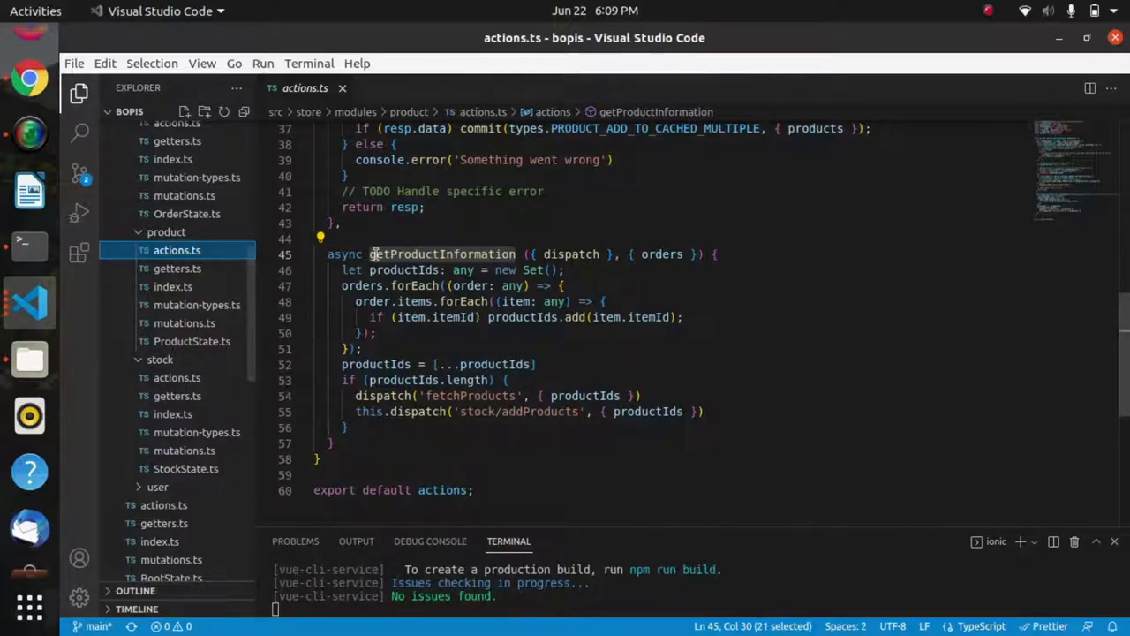
pyautogui.scroll(3)
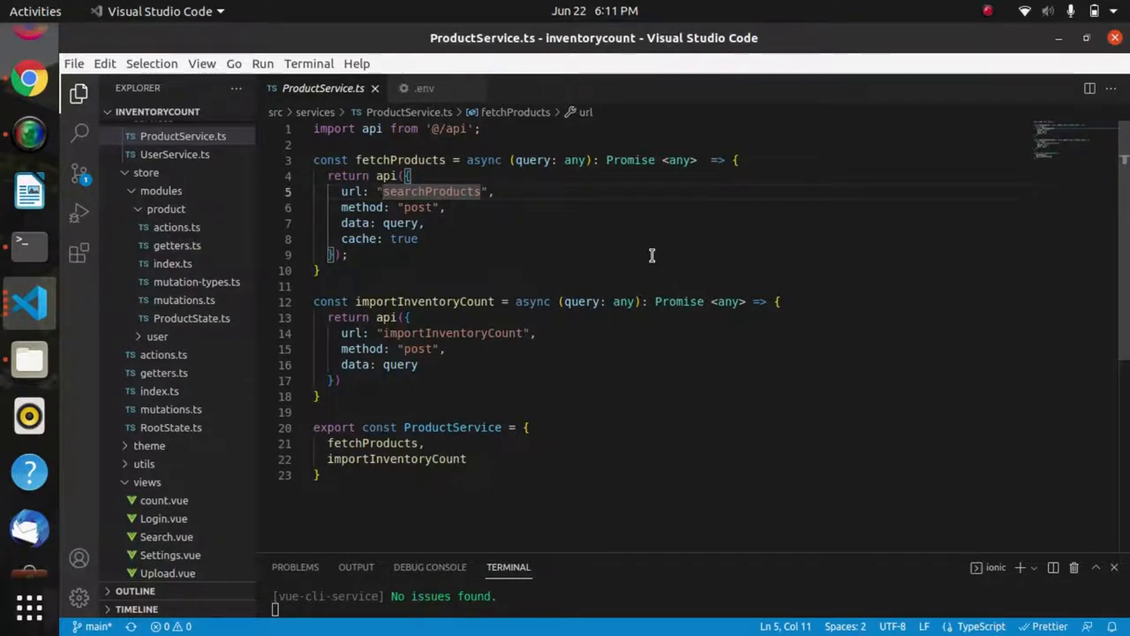
pyautogui.moveTo(965, 41)
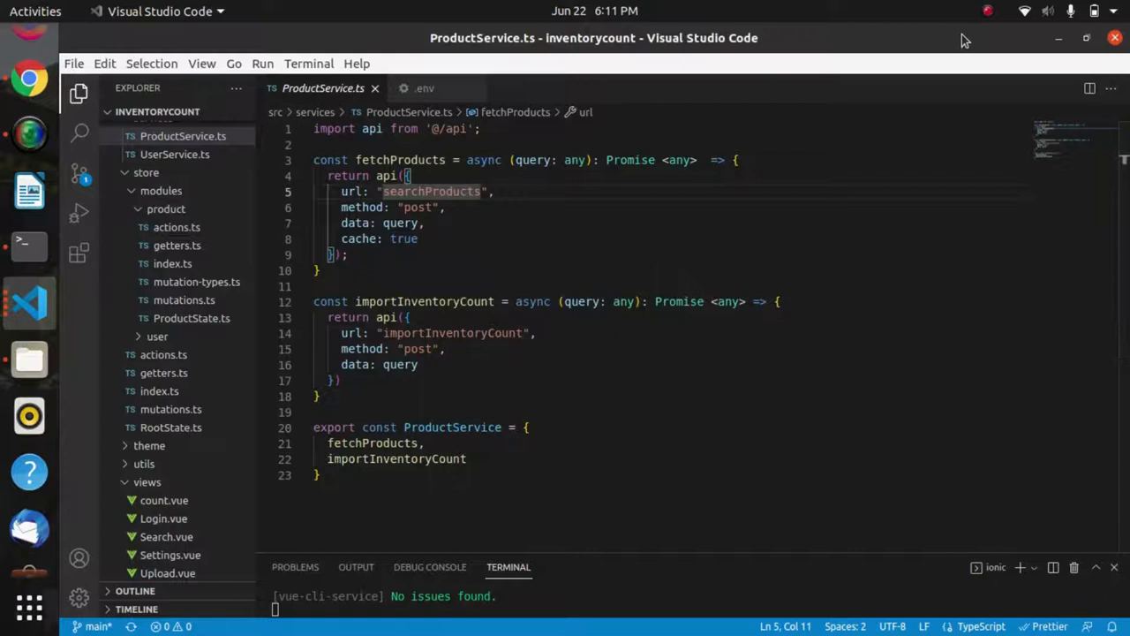